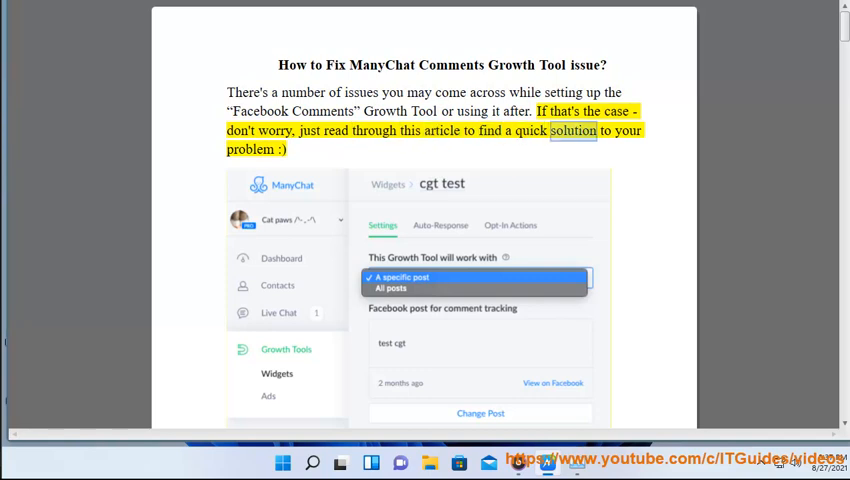
pyautogui.scroll(-3)
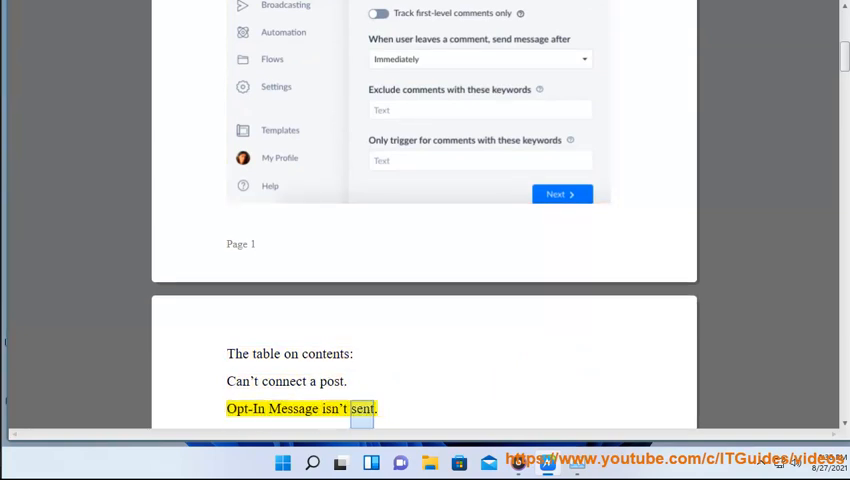
pyautogui.scroll(-3)
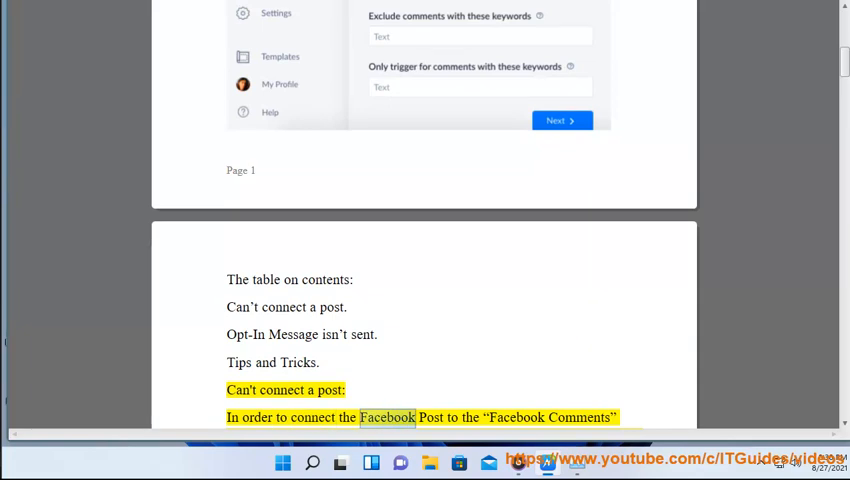
pyautogui.scroll(-3)
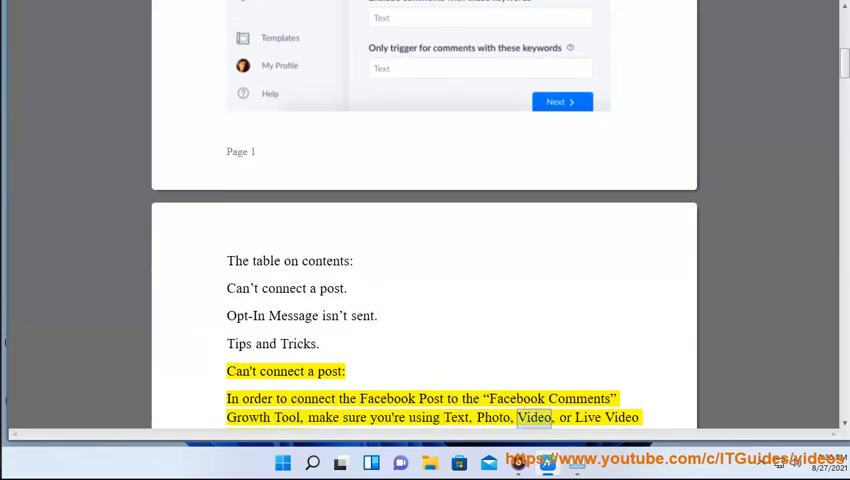
pyautogui.scroll(-3)
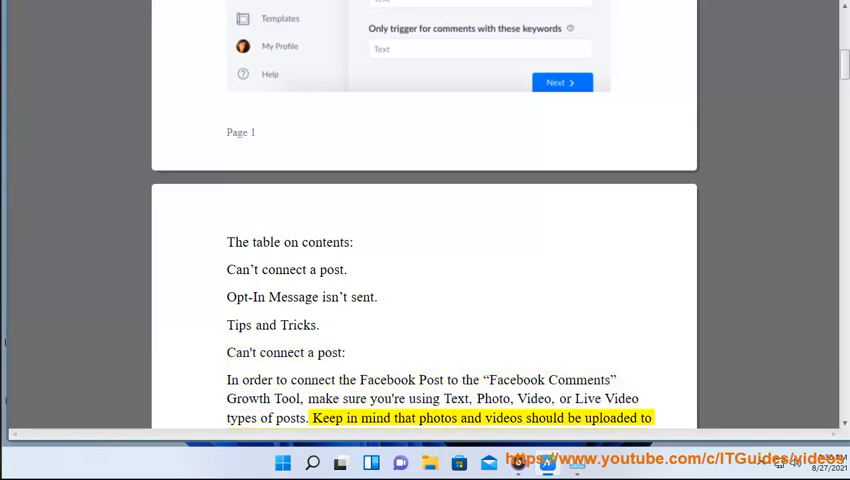
pyautogui.scroll(-3)
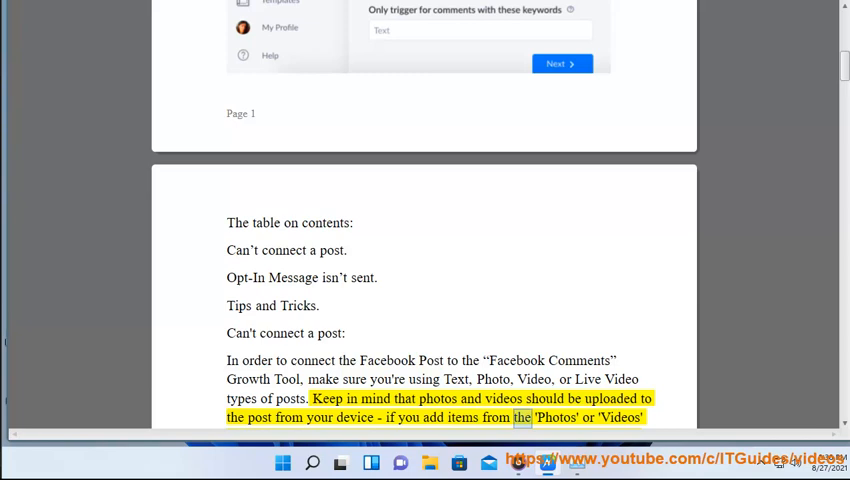
pyautogui.scroll(-3)
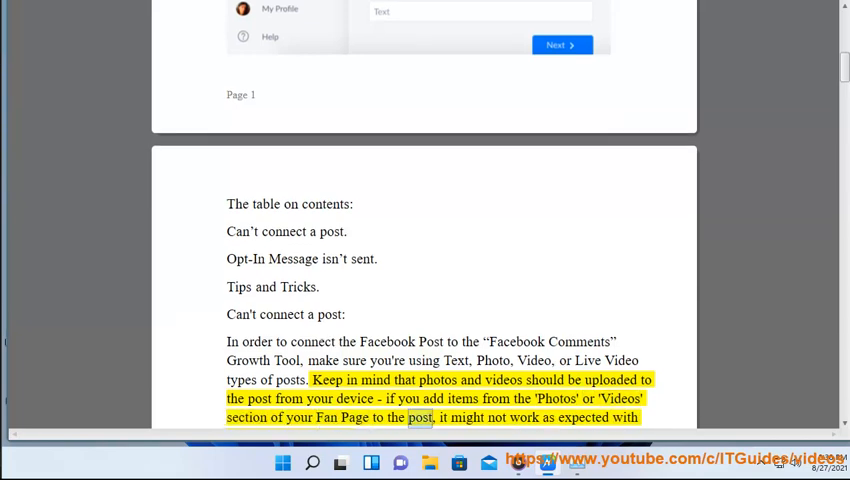
pyautogui.scroll(-3)
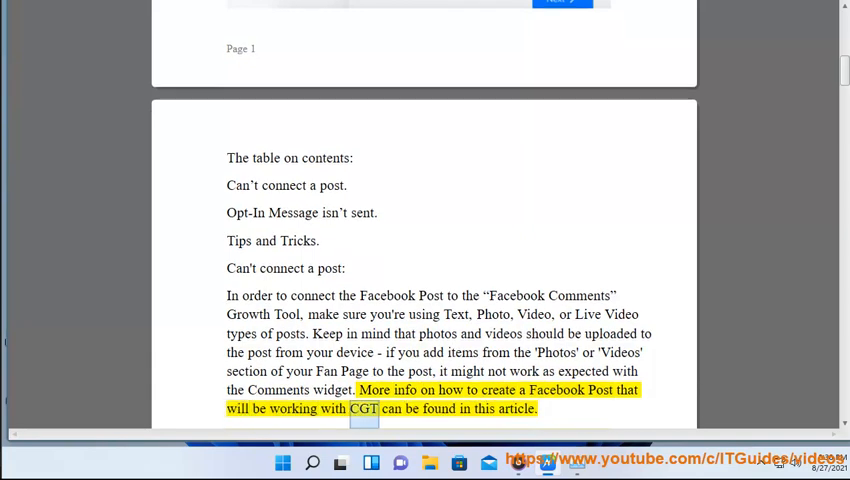
pyautogui.scroll(-3)
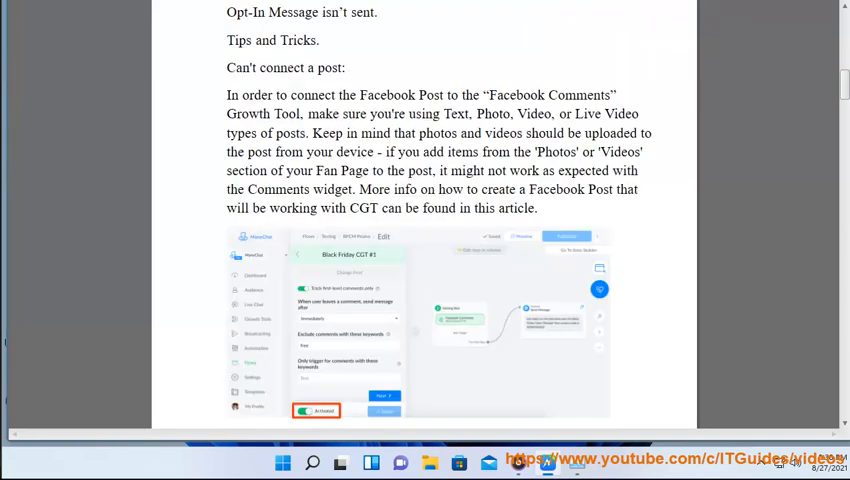
pyautogui.scroll(-3)
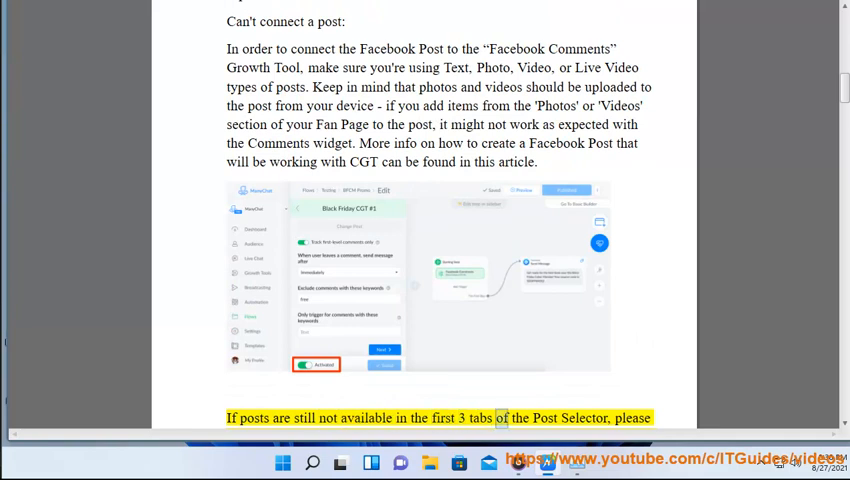
pyautogui.scroll(-3)
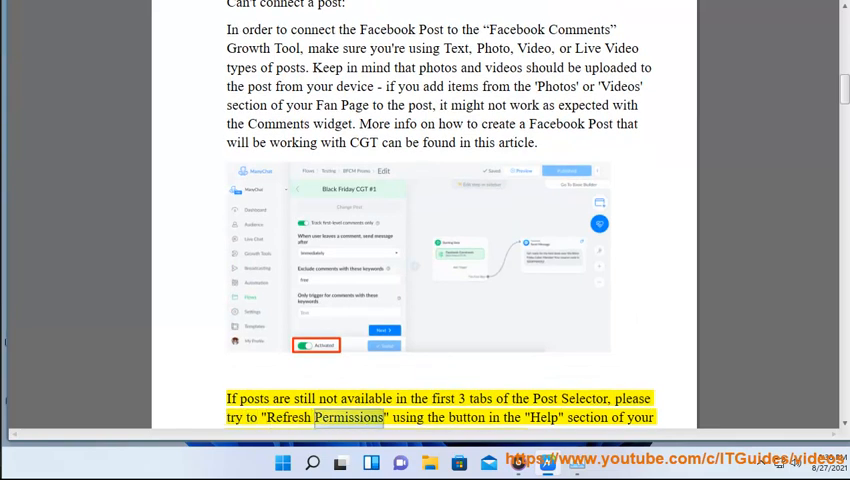
pyautogui.scroll(-3)
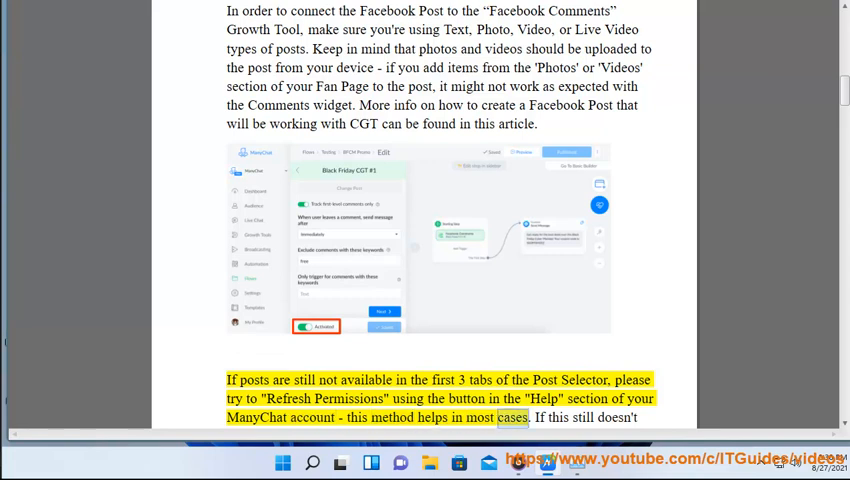
pyautogui.scroll(-3)
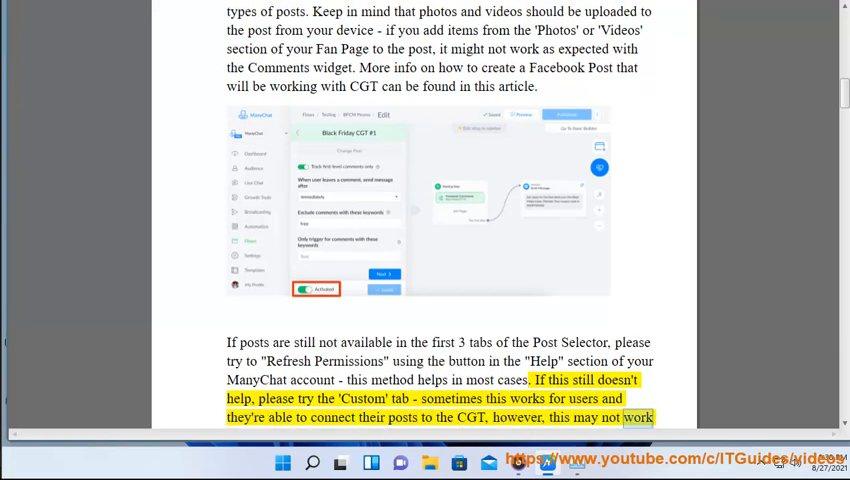
pyautogui.scroll(-3)
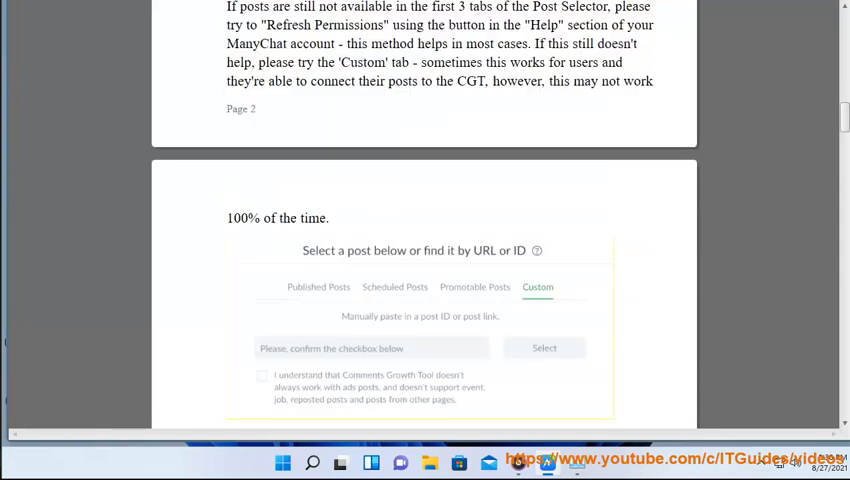
pyautogui.scroll(-3)
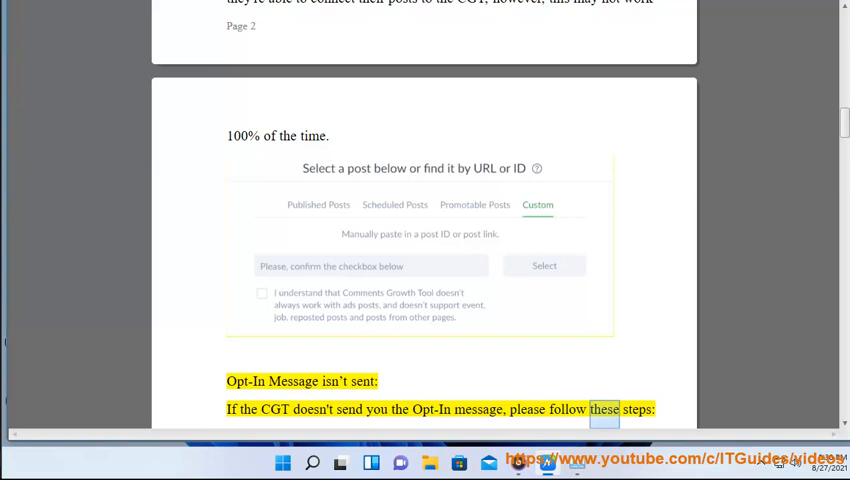
pyautogui.scroll(-3)
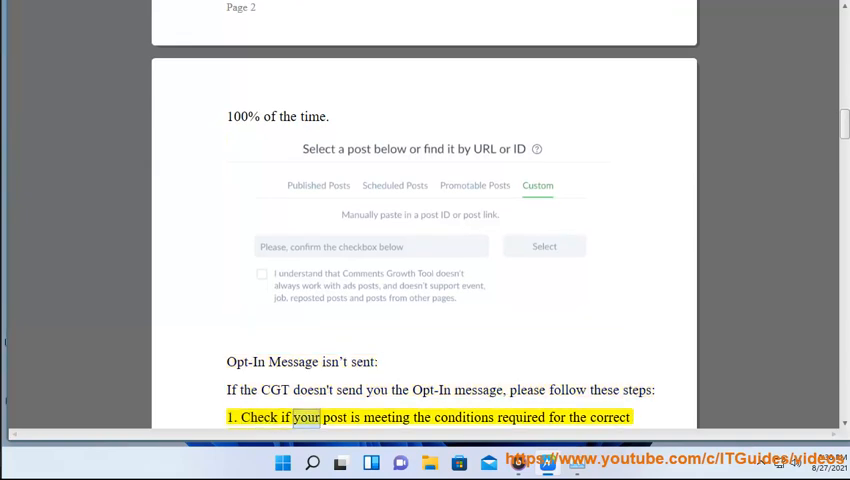
pyautogui.scroll(-3)
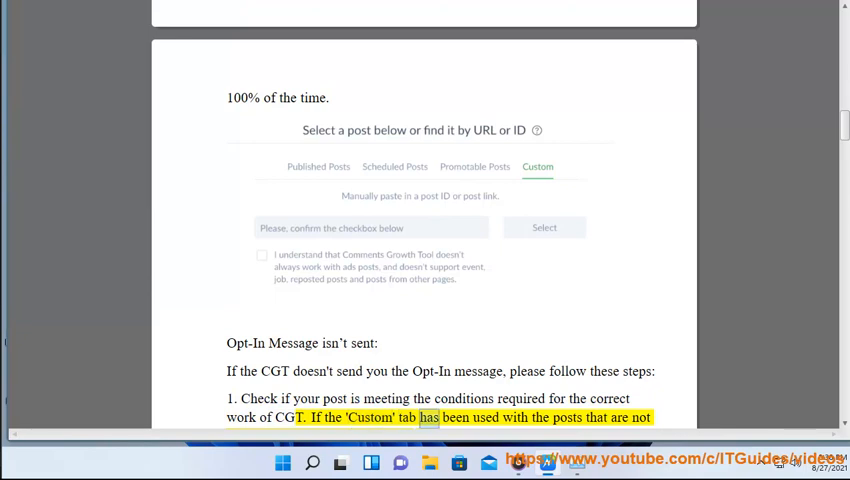
pyautogui.scroll(3)
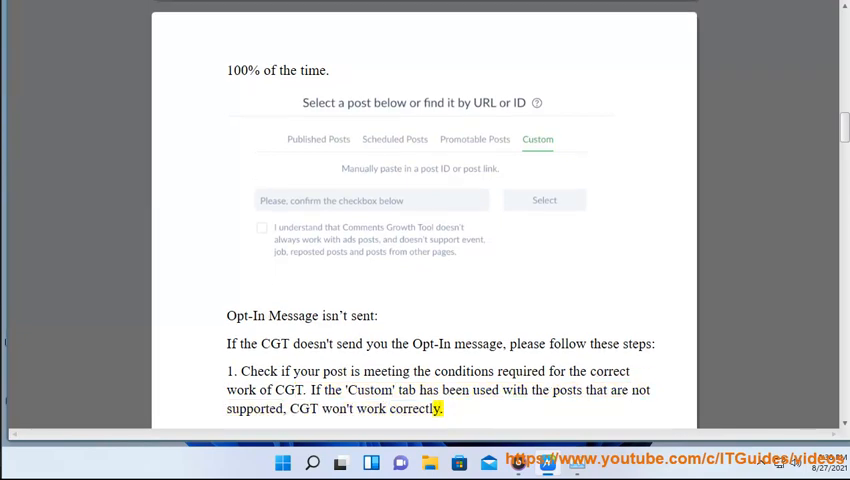
pyautogui.scroll(-3)
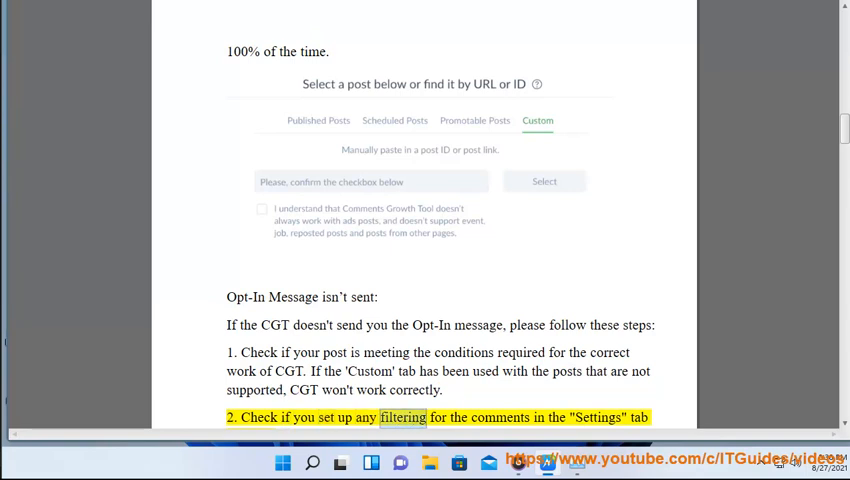
pyautogui.scroll(-3)
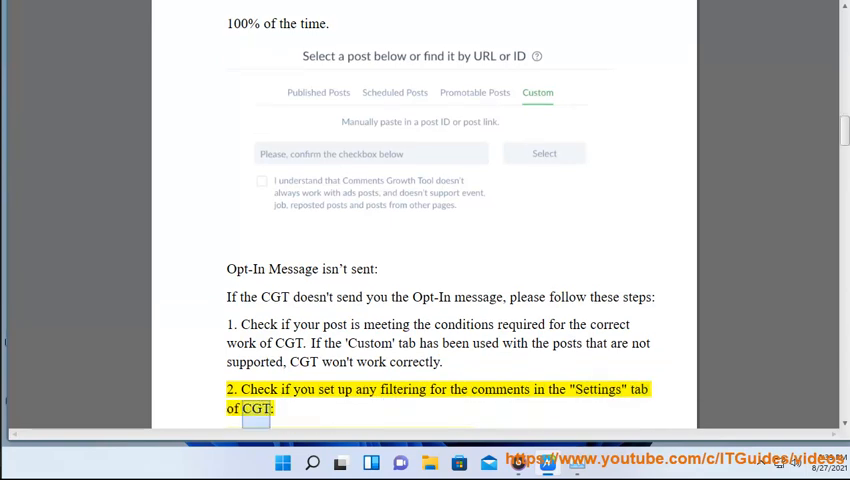
pyautogui.scroll(-3)
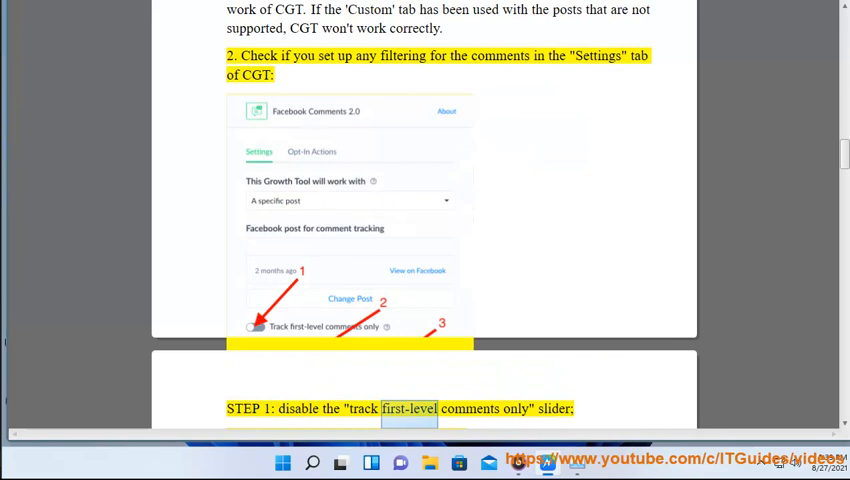
pyautogui.scroll(-3)
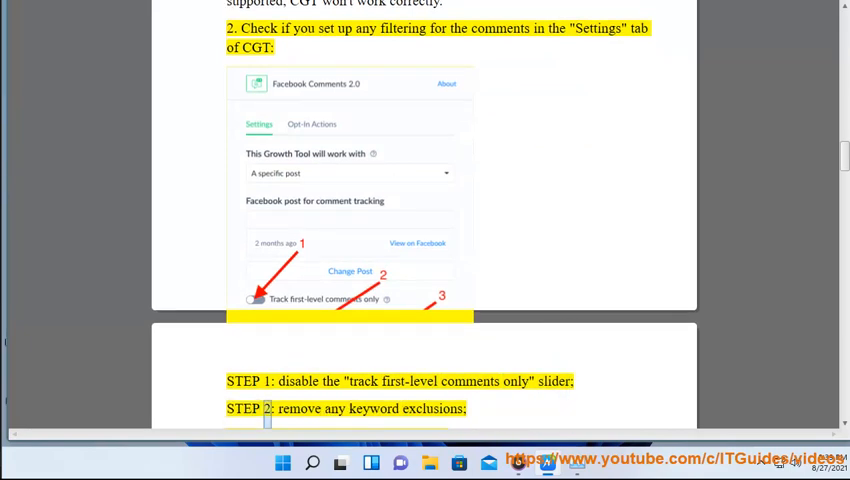
pyautogui.scroll(-3)
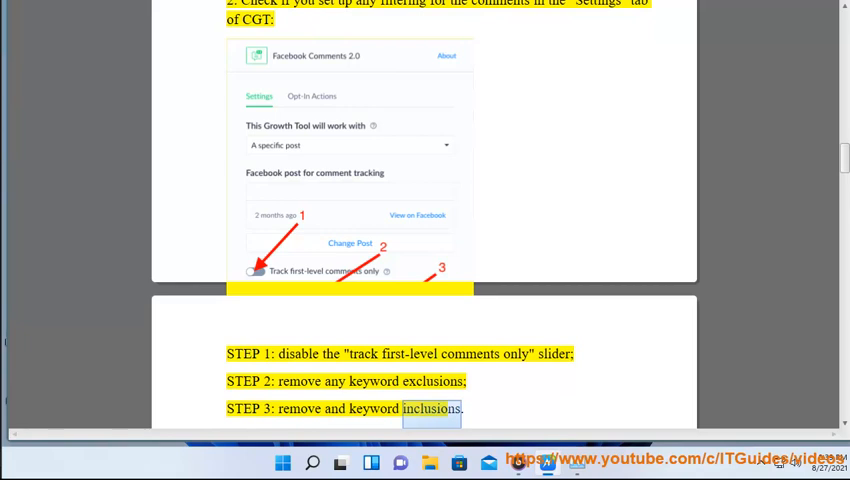
pyautogui.scroll(-3)
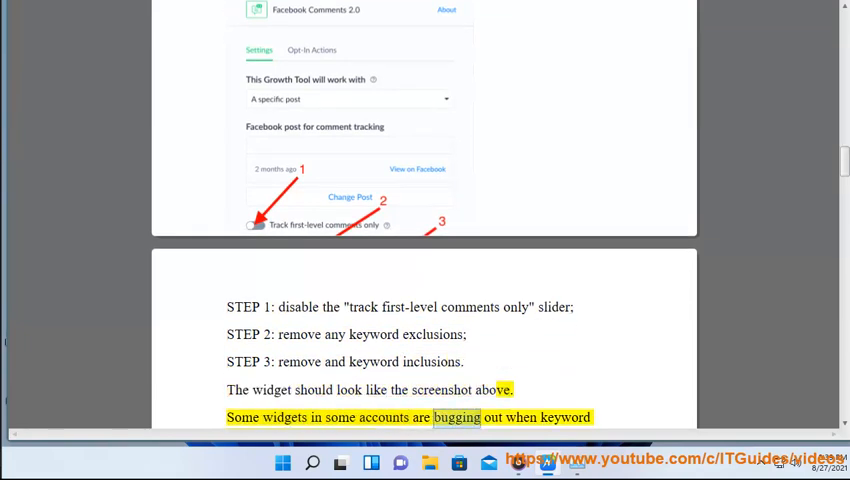
pyautogui.scroll(-3)
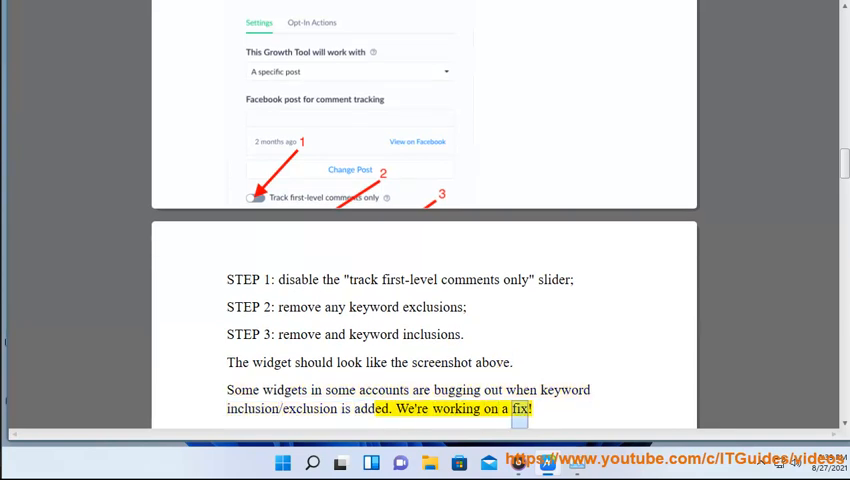
pyautogui.scroll(-3)
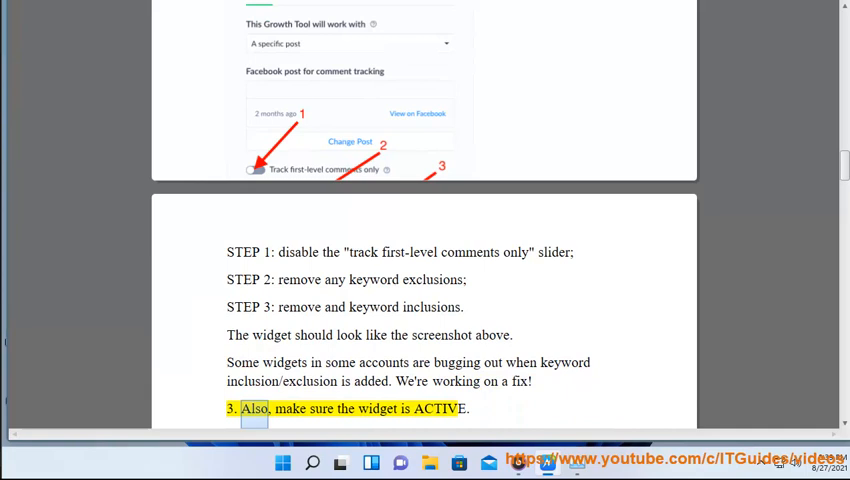
pyautogui.scroll(-3)
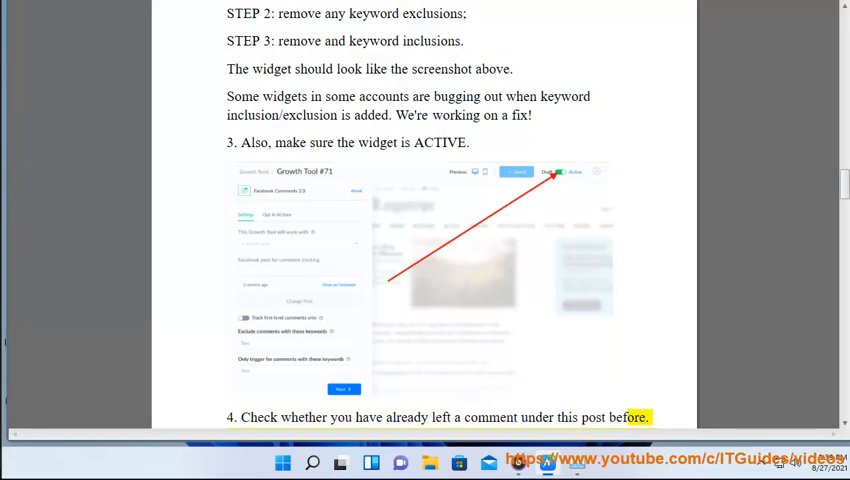
pyautogui.scroll(-3)
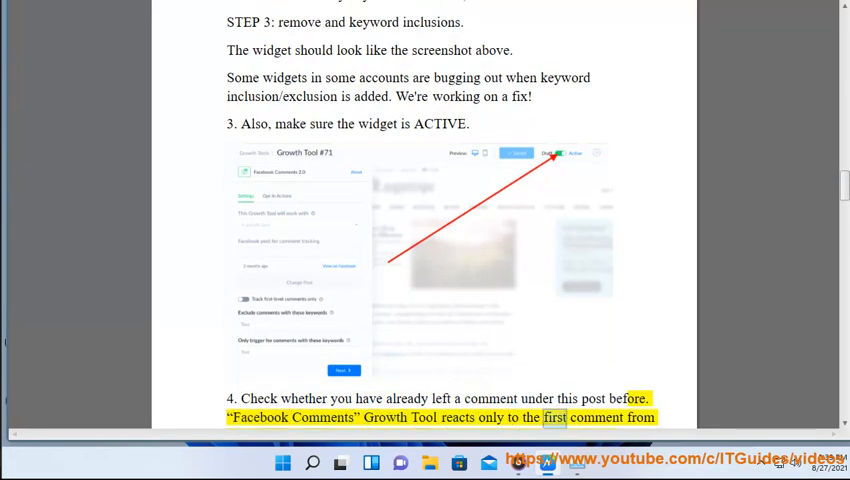
pyautogui.scroll(-3)
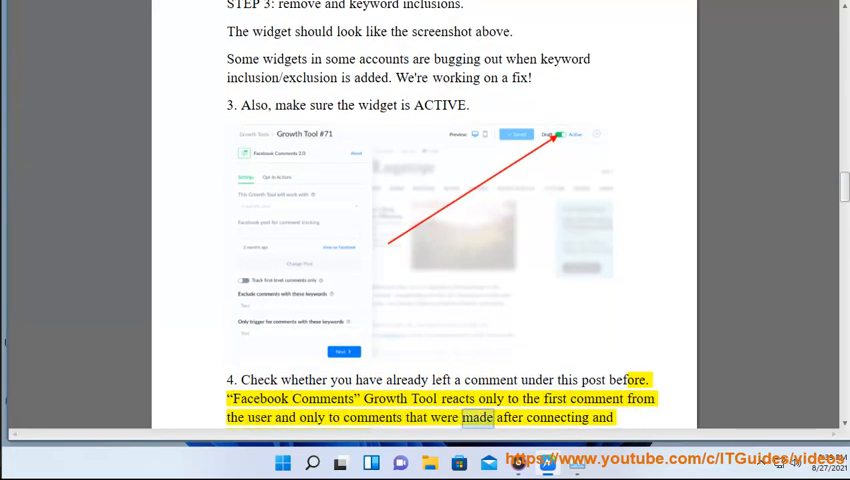
pyautogui.scroll(-3)
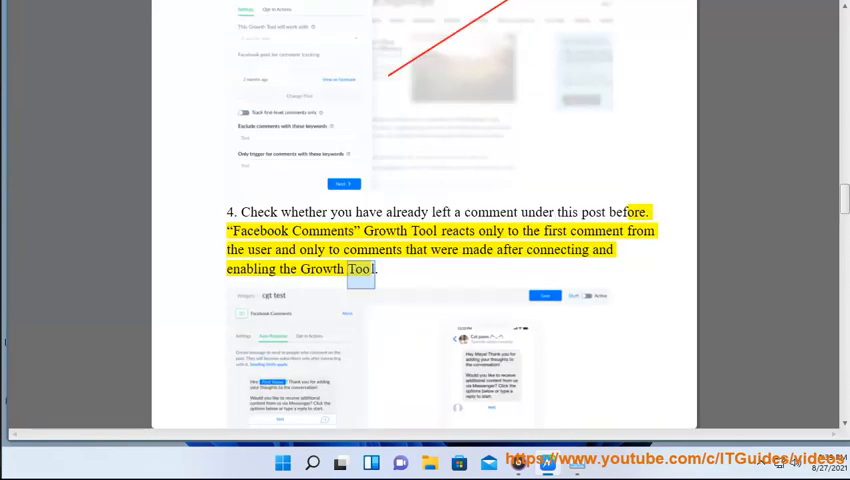
pyautogui.scroll(-3)
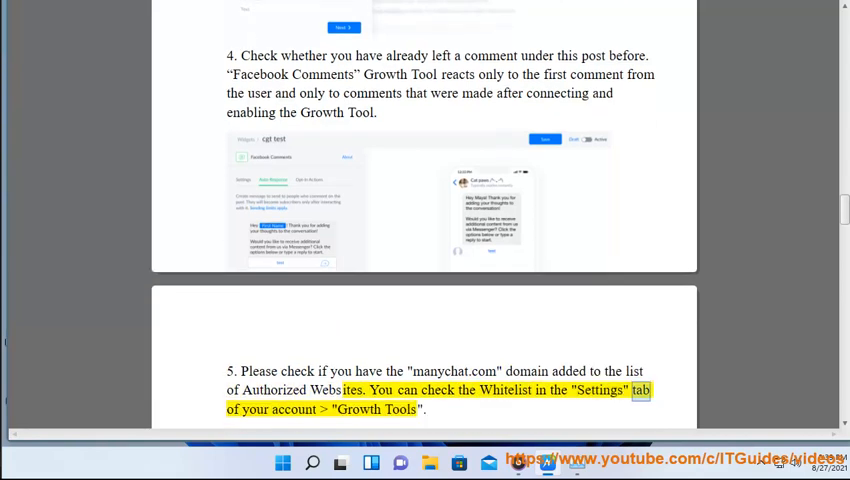
pyautogui.scroll(-3)
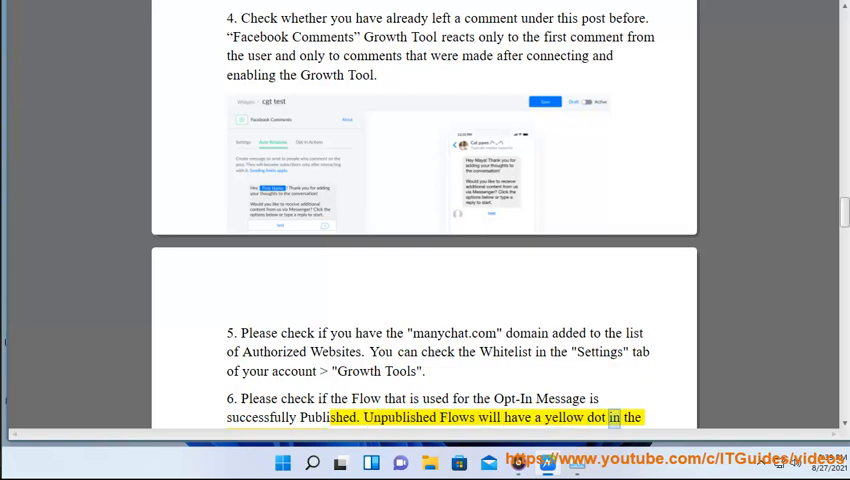
pyautogui.scroll(-3)
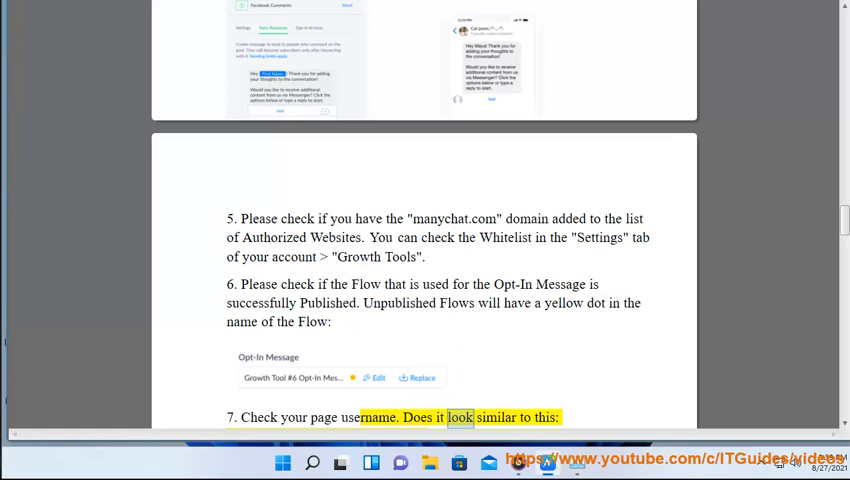
pyautogui.scroll(-3)
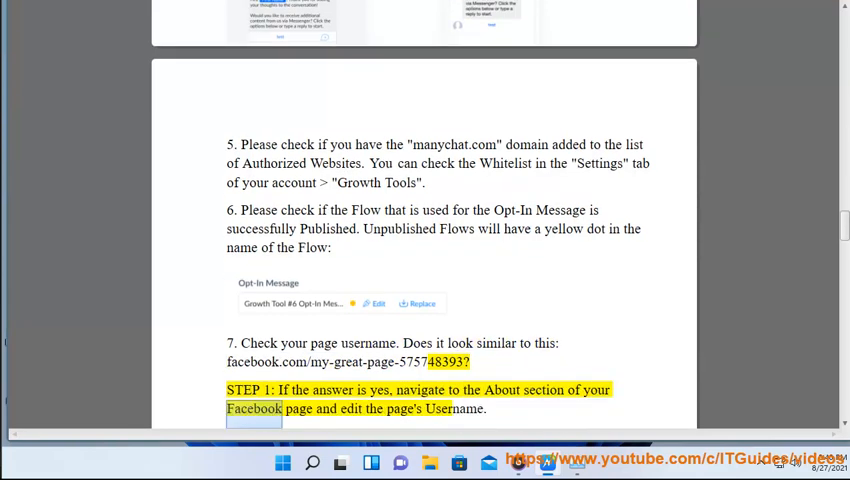
pyautogui.scroll(-3)
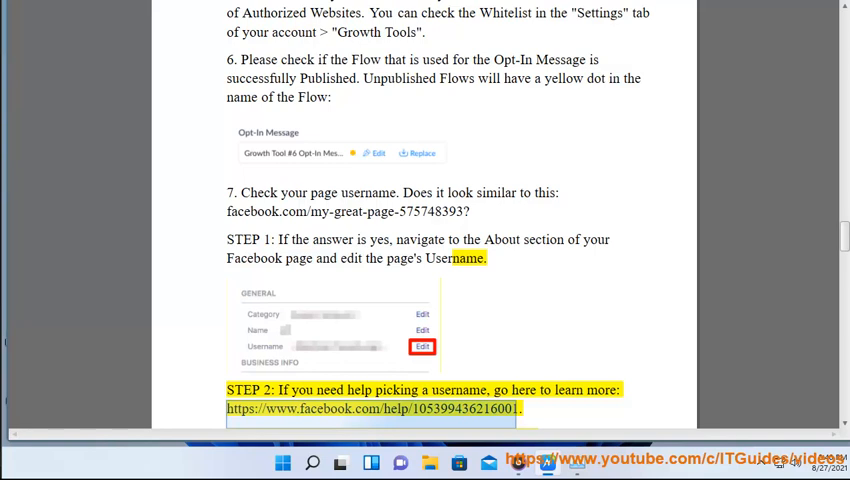
pyautogui.scroll(-3)
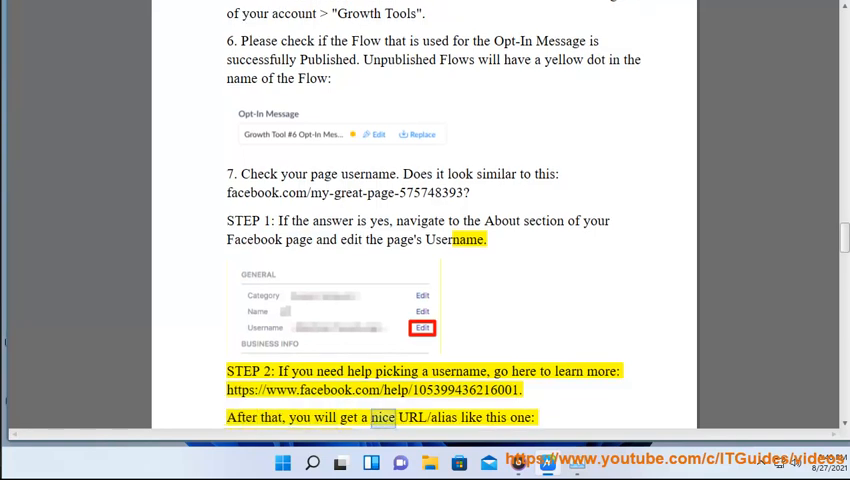
pyautogui.scroll(3)
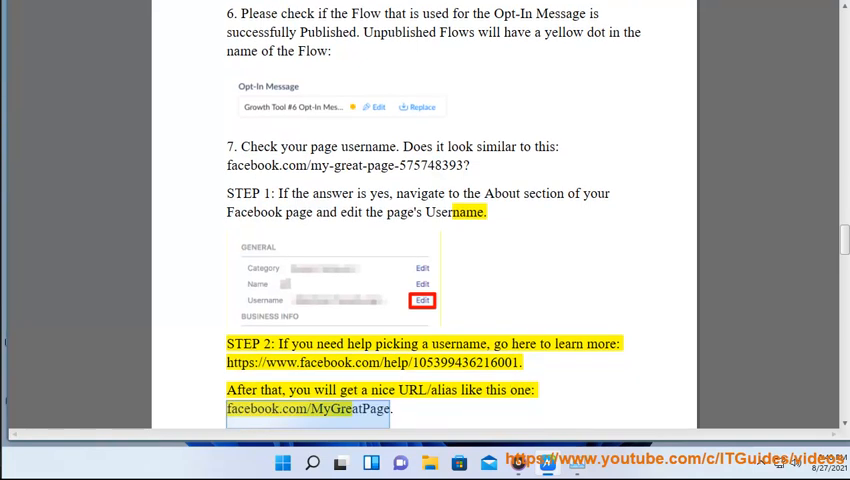
pyautogui.scroll(-3)
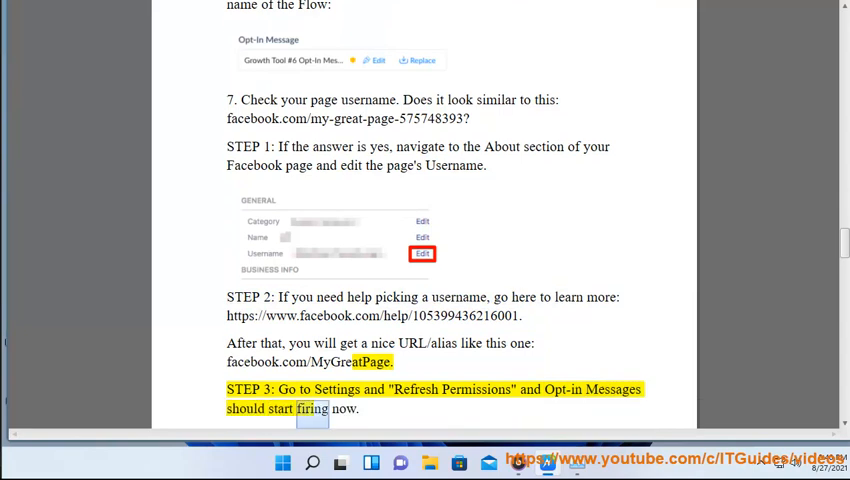
pyautogui.scroll(-3)
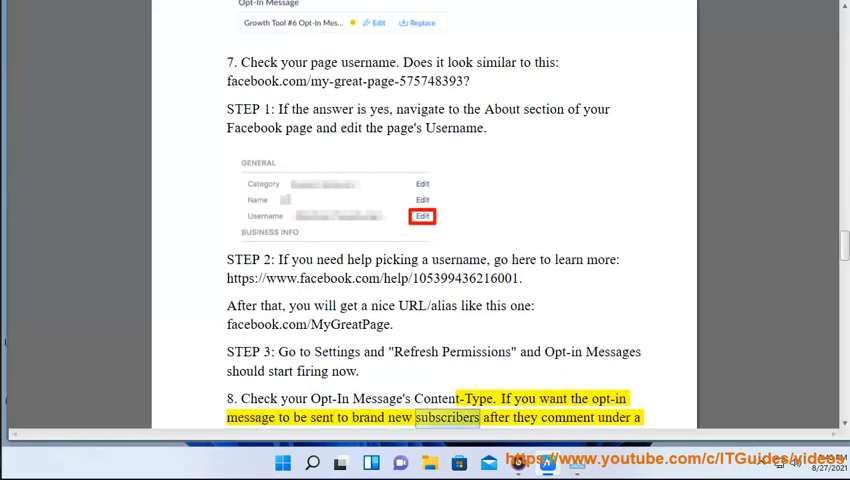
pyautogui.scroll(-3)
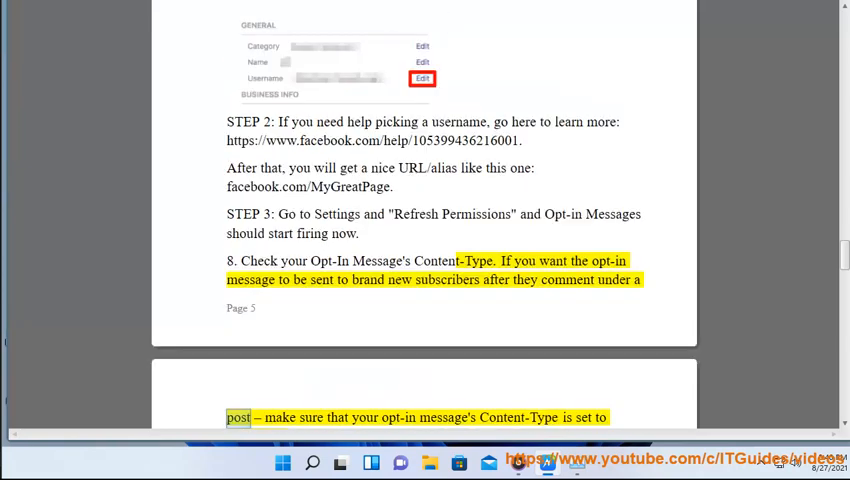
pyautogui.scroll(3)
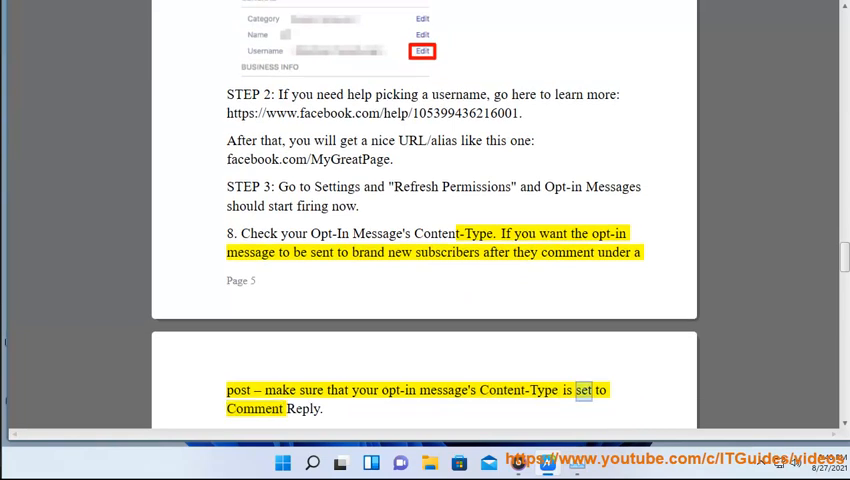
pyautogui.scroll(-3)
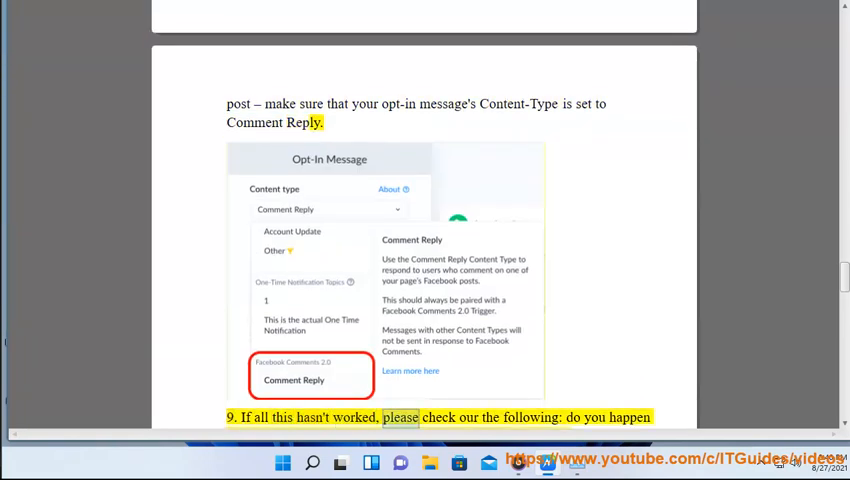
pyautogui.scroll(-3)
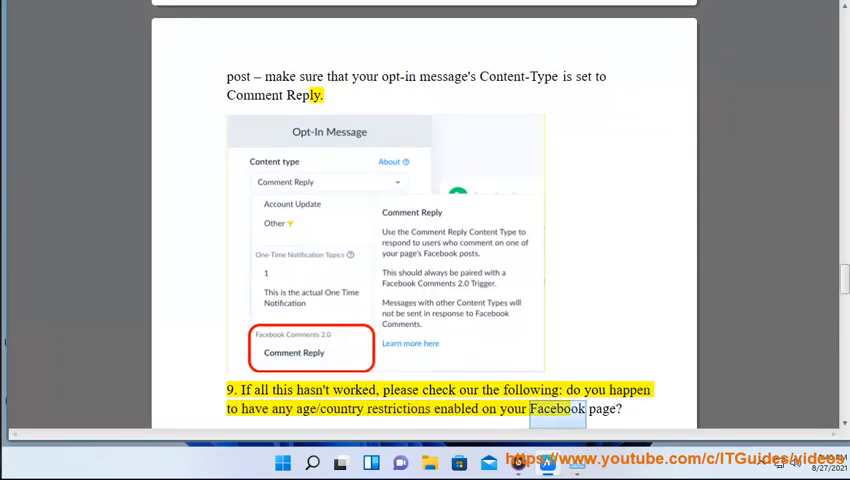
pyautogui.scroll(-3)
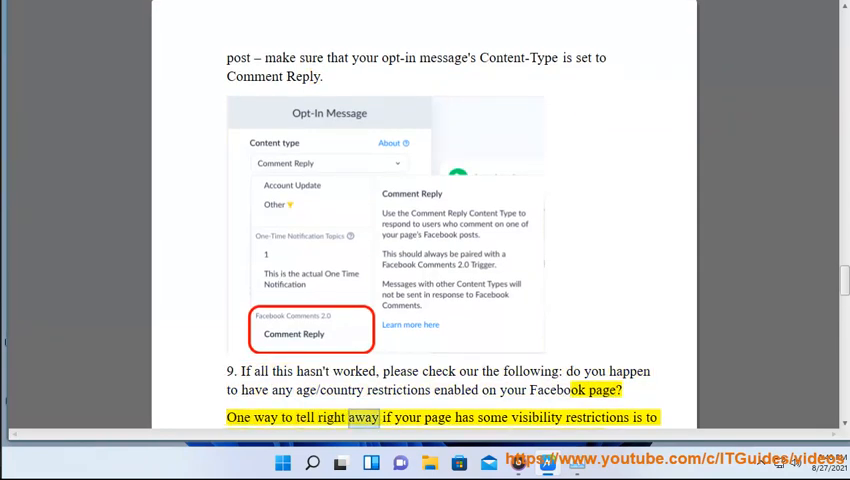
pyautogui.scroll(-3)
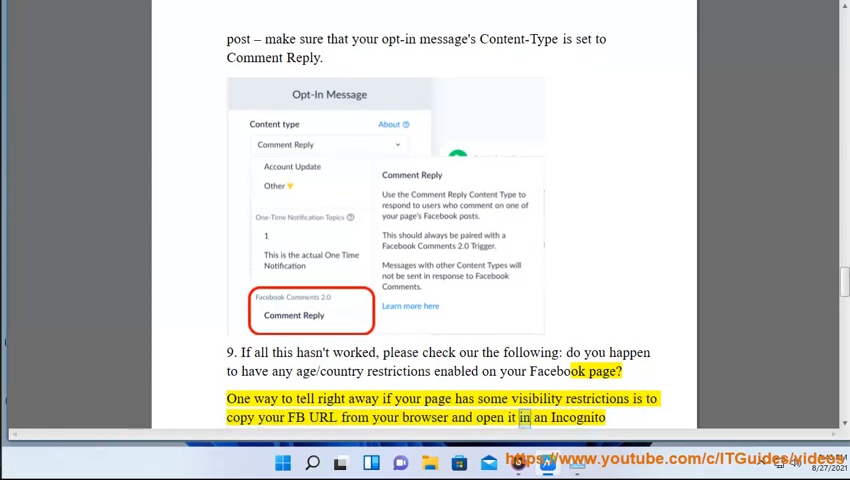
pyautogui.scroll(-3)
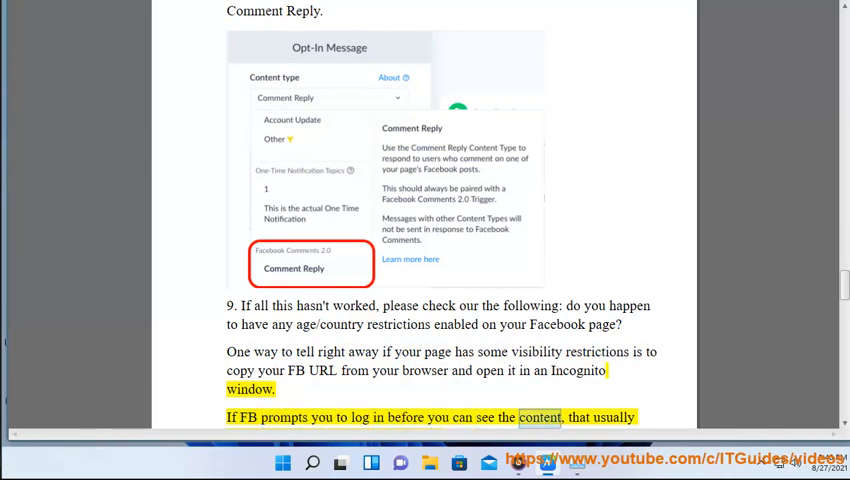
pyautogui.scroll(-3)
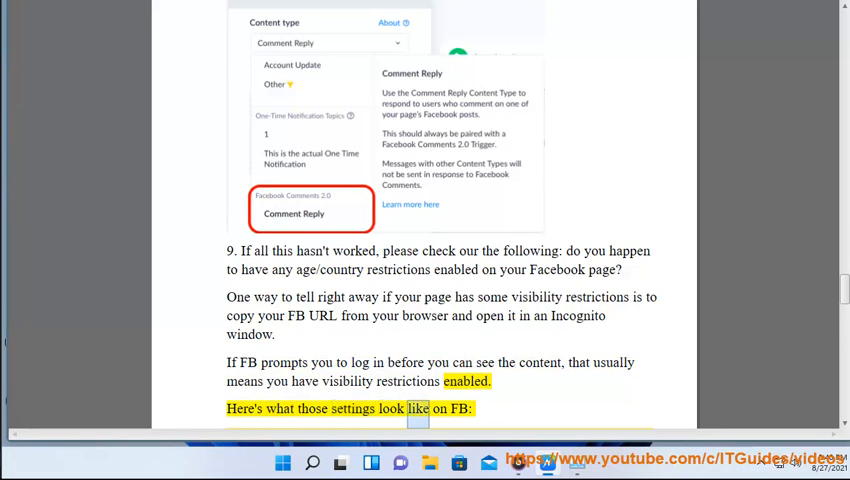
pyautogui.scroll(-3)
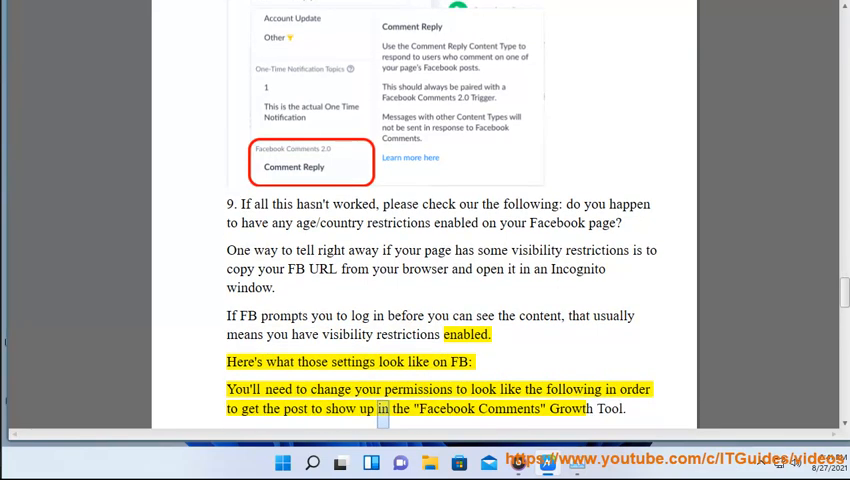
pyautogui.scroll(-3)
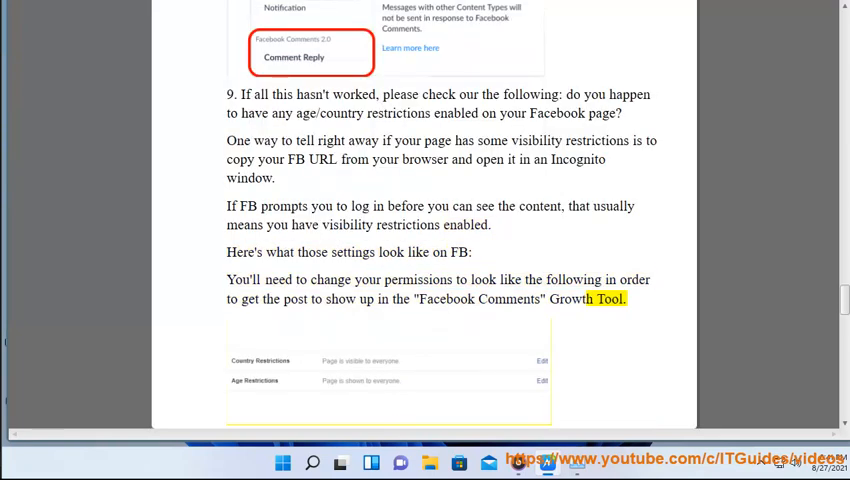
pyautogui.scroll(-3)
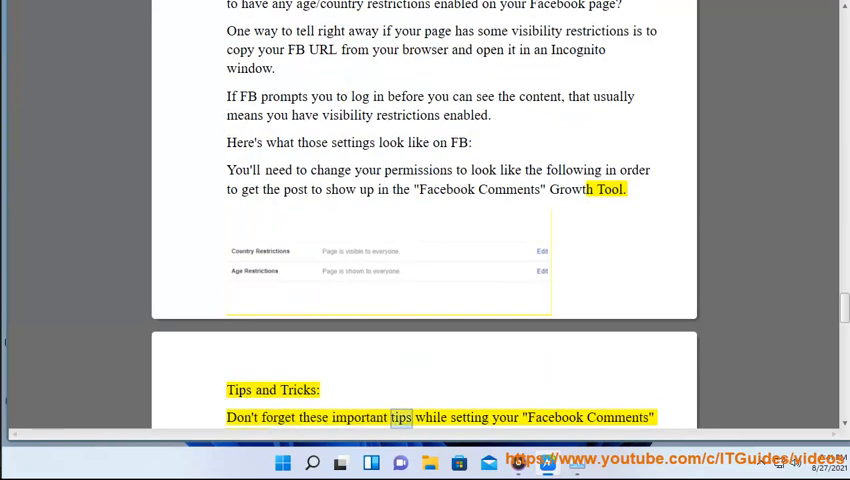
pyautogui.scroll(-3)
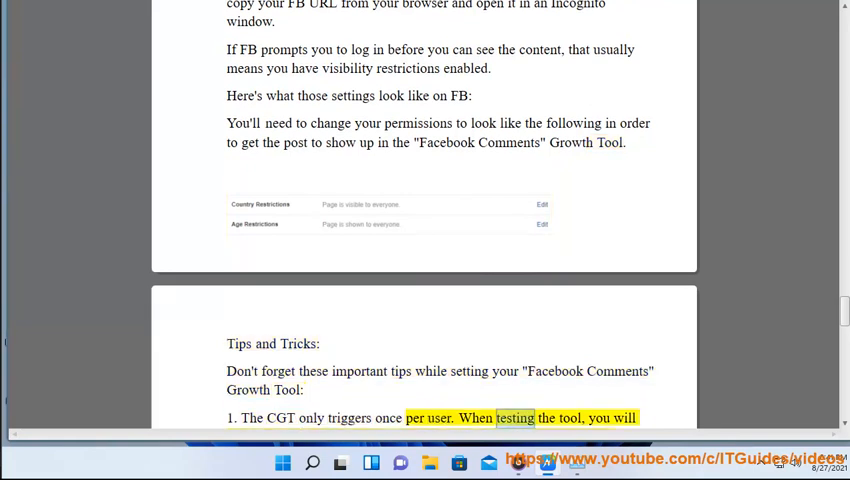
pyautogui.scroll(-3)
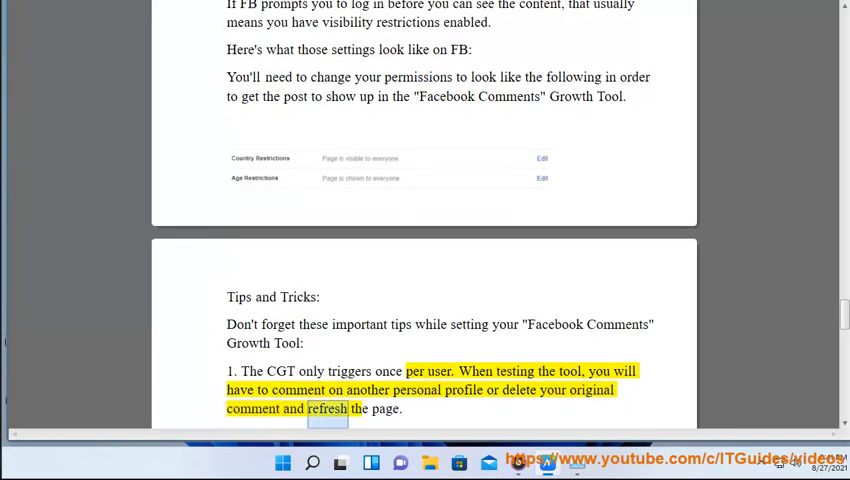
pyautogui.scroll(-3)
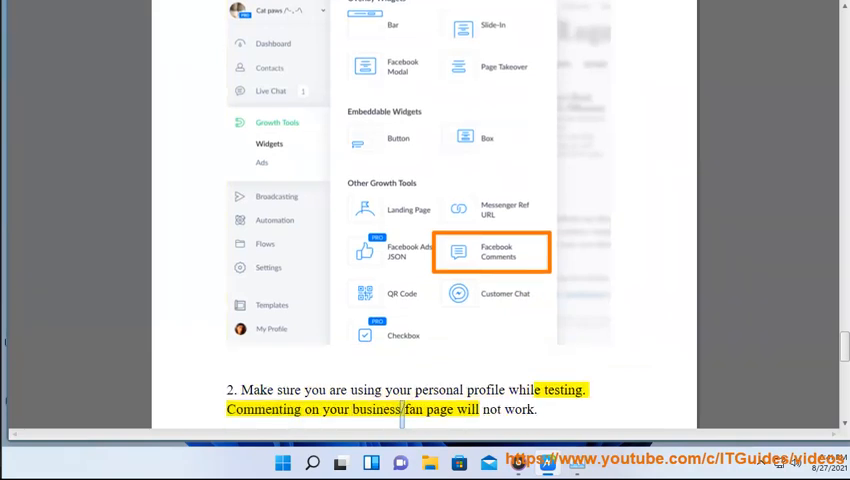
pyautogui.scroll(-3)
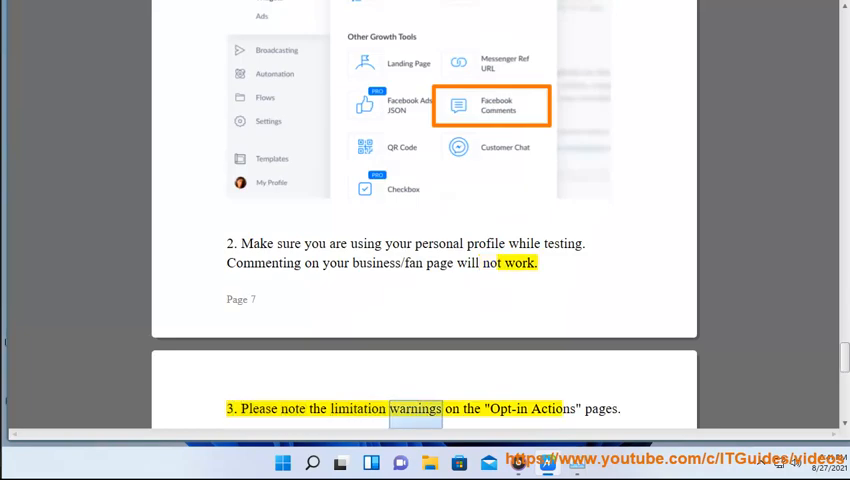
pyautogui.scroll(-3)
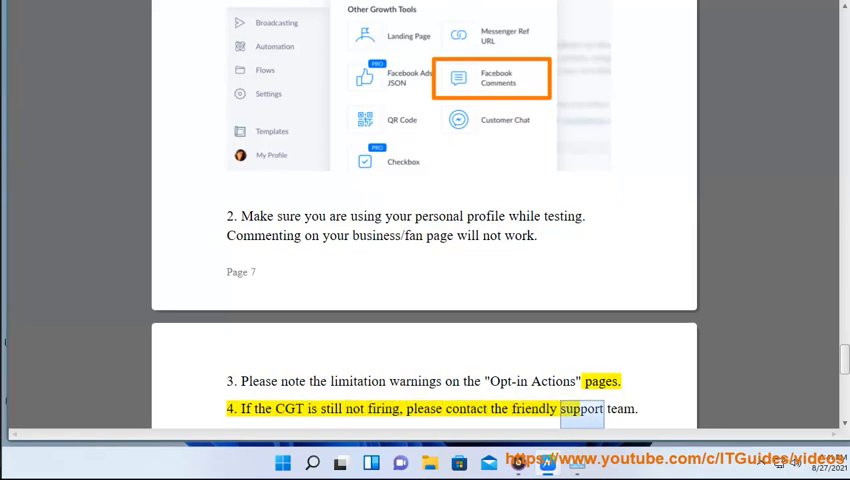
pyautogui.scroll(-3)
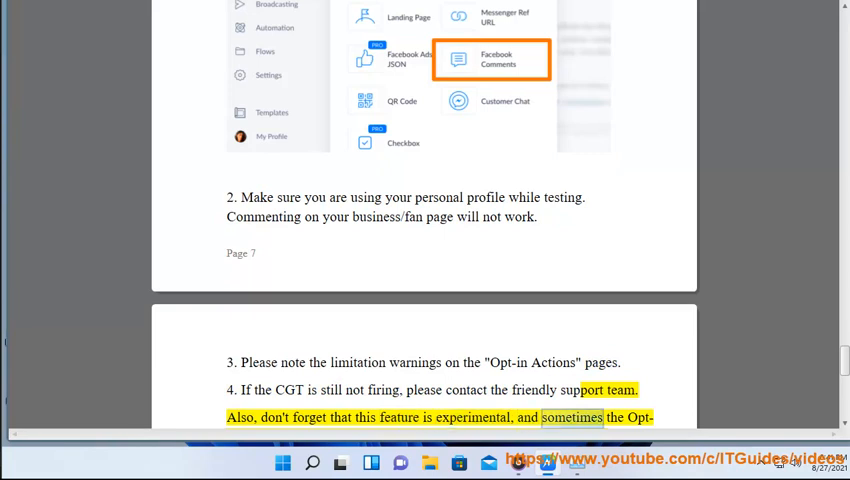
pyautogui.scroll(-3)
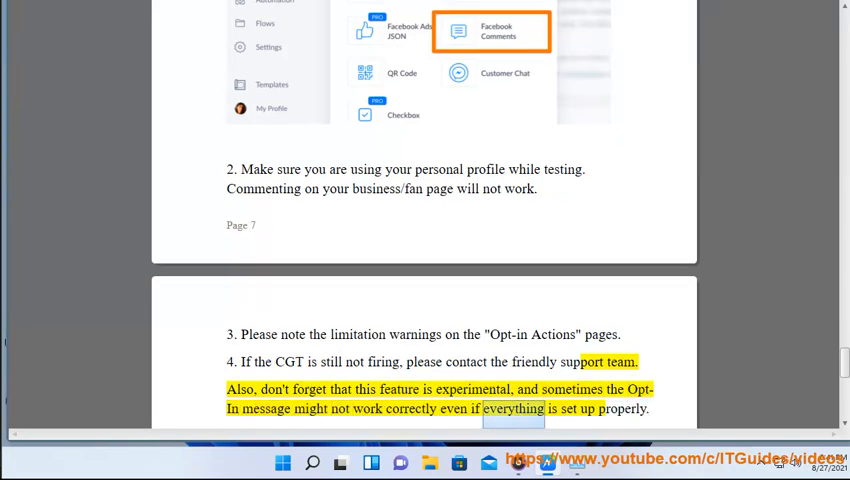